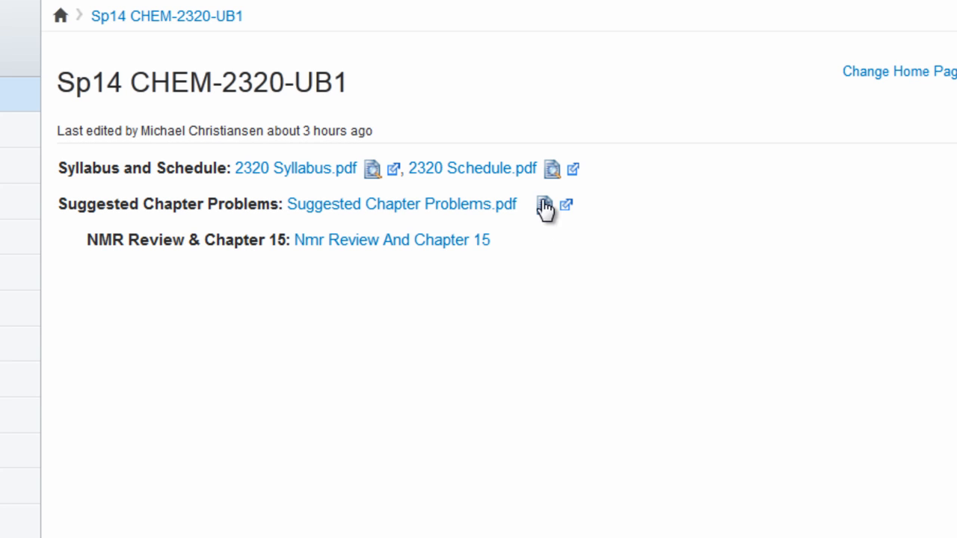
Download the course schedule PDF and open it in the PDF reader.
{"action": "left_click", "coordinate": [472, 167]}
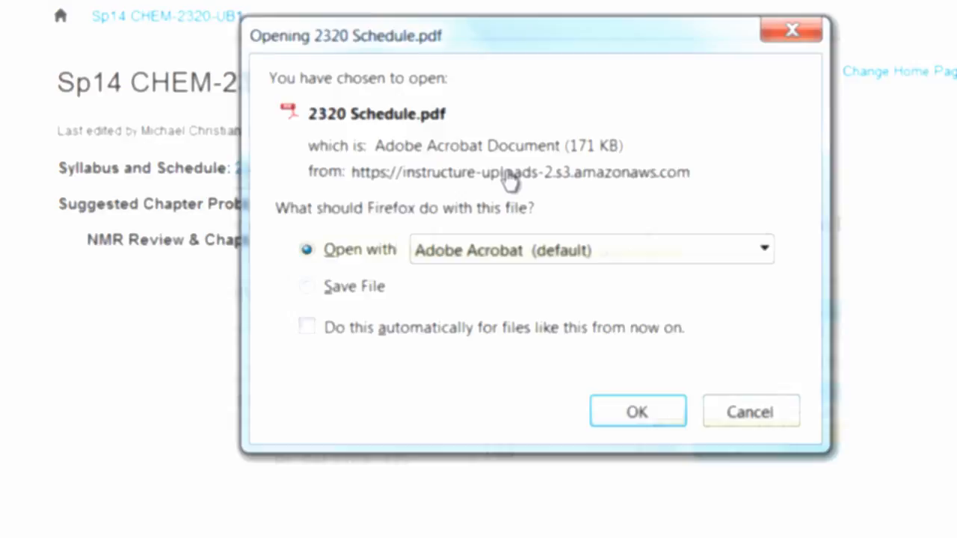
{"action": "left_click", "coordinate": [637, 411]}
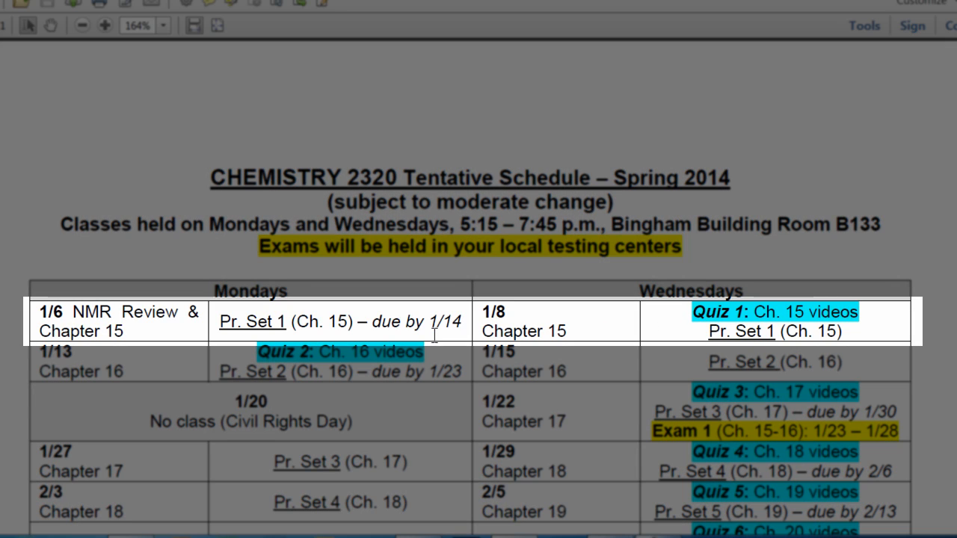
{"action": "mouse_move", "coordinate": [296, 321]}
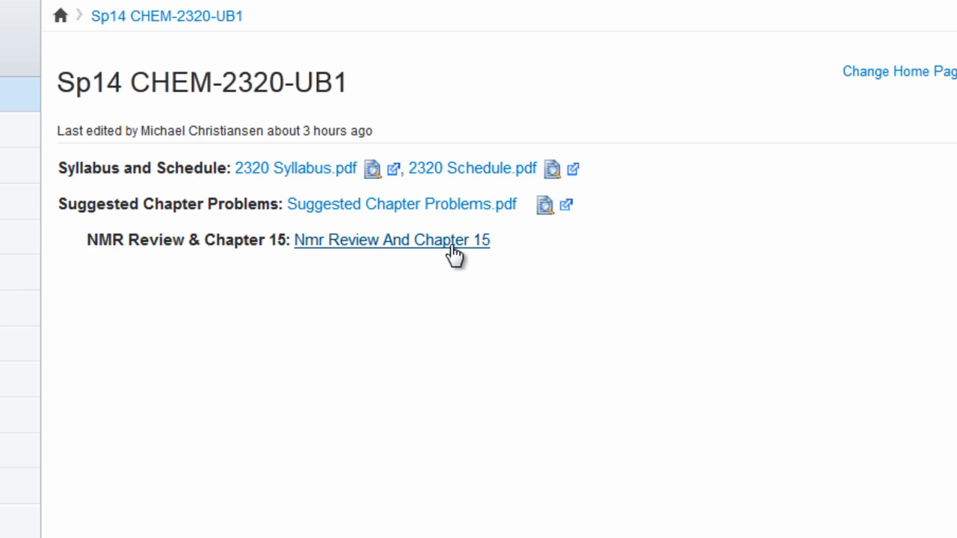
Open the NMR Review and Chapter 15 page and scroll to the Lecture Videos section.
{"action": "left_click", "coordinate": [392, 240]}
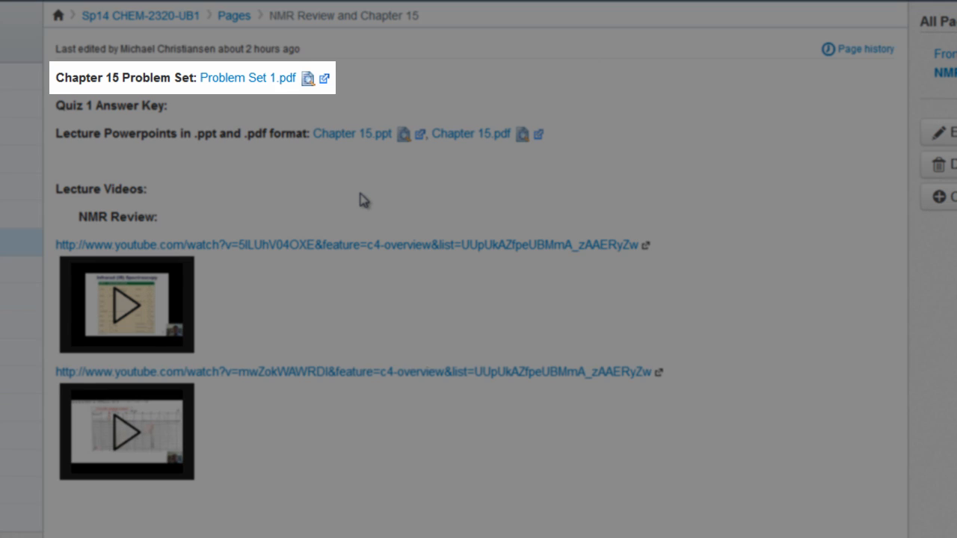
{"action": "mouse_move", "coordinate": [247, 78]}
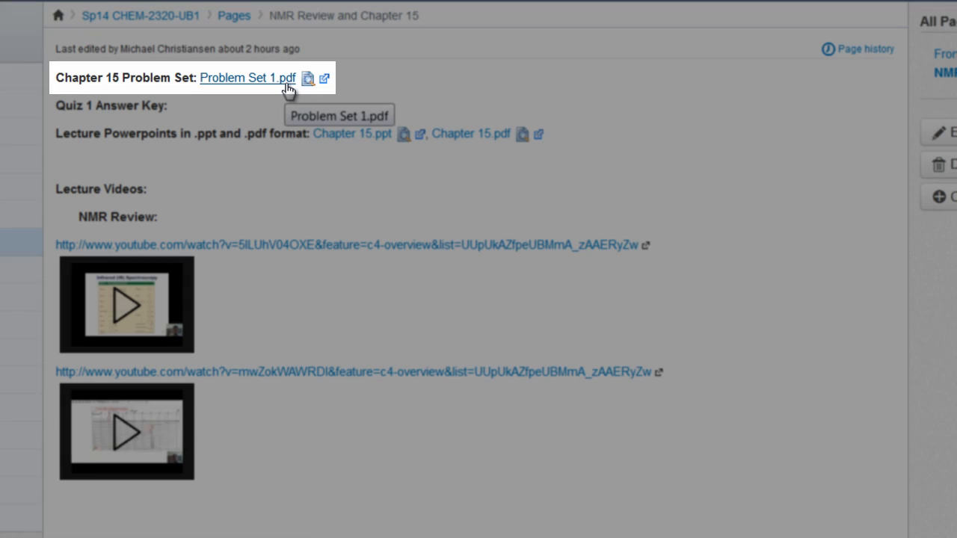
{"action": "scroll", "scroll_direction": "down", "scroll_amount": 3}
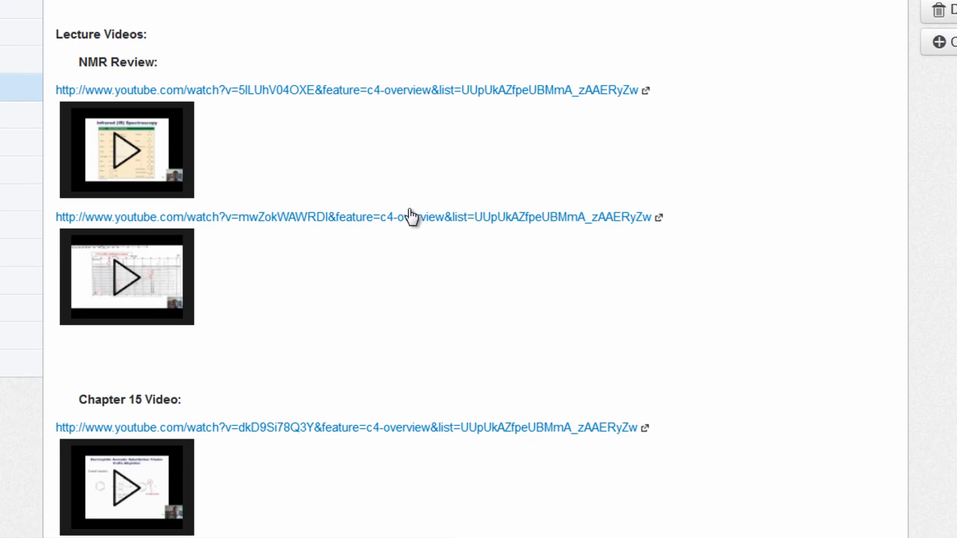
{"action": "scroll", "scroll_direction": "down", "scroll_amount": 3}
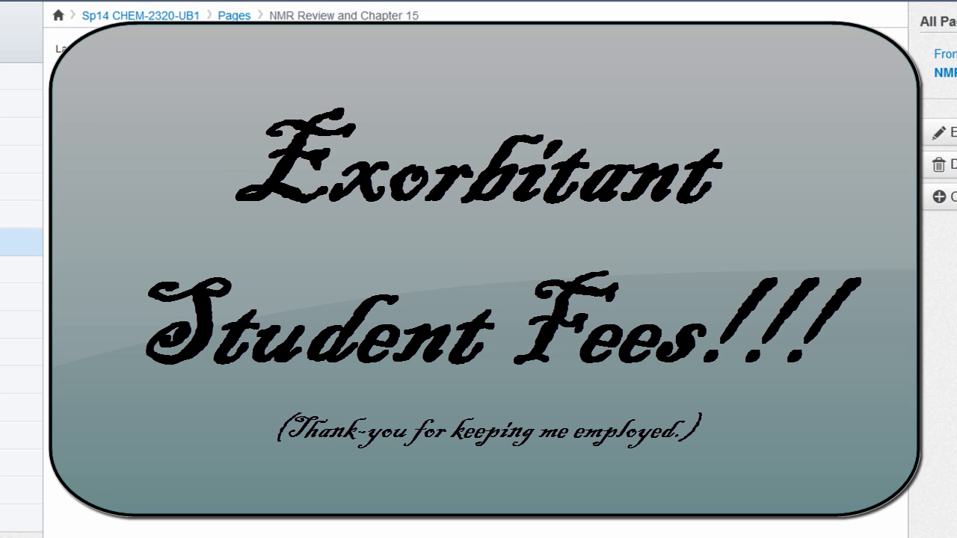
{"action": "scroll", "scroll_direction": "down", "scroll_amount": 3}
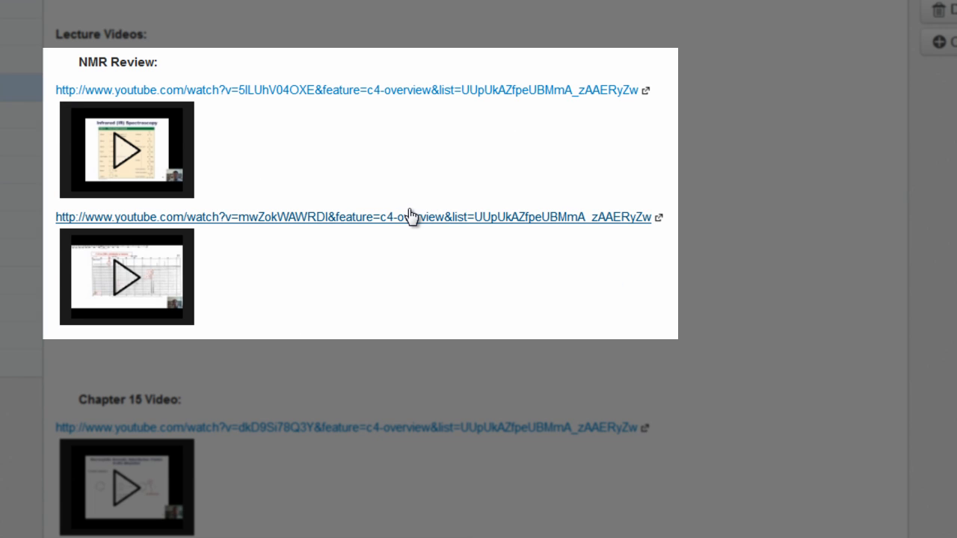